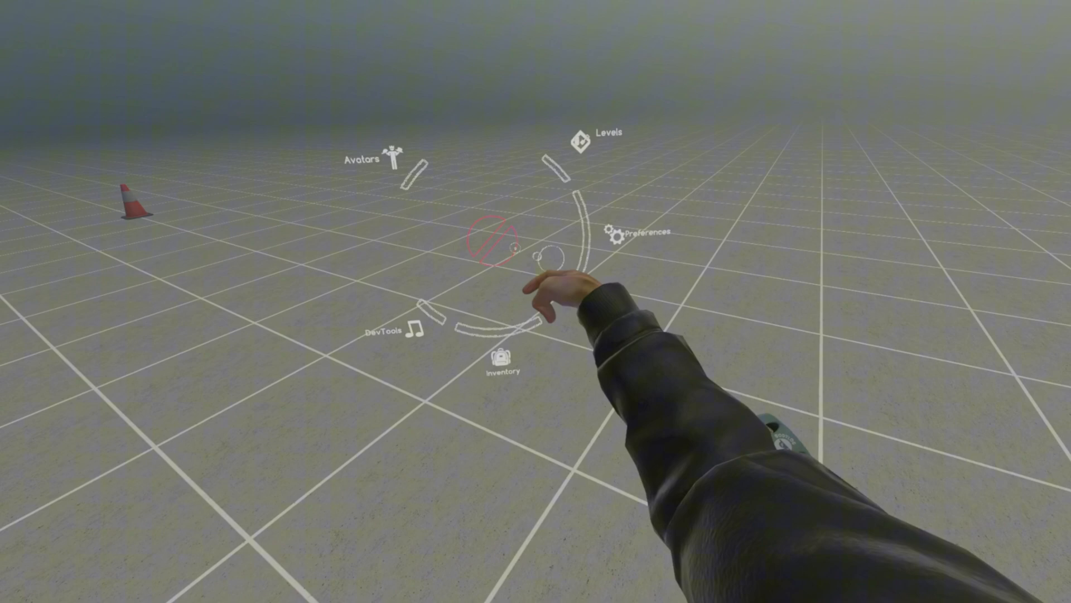
Install the Fusion mod by Lakatrazz from the in-game mod browser.
{"action": "left_click", "coordinate": [627, 230]}
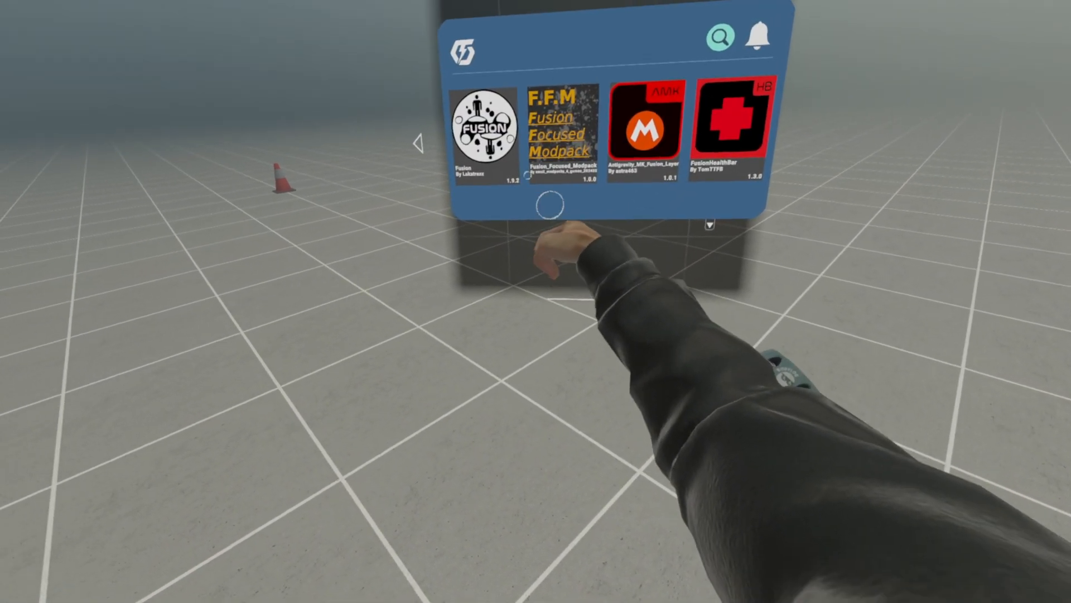
{"action": "left_click", "coordinate": [482, 129]}
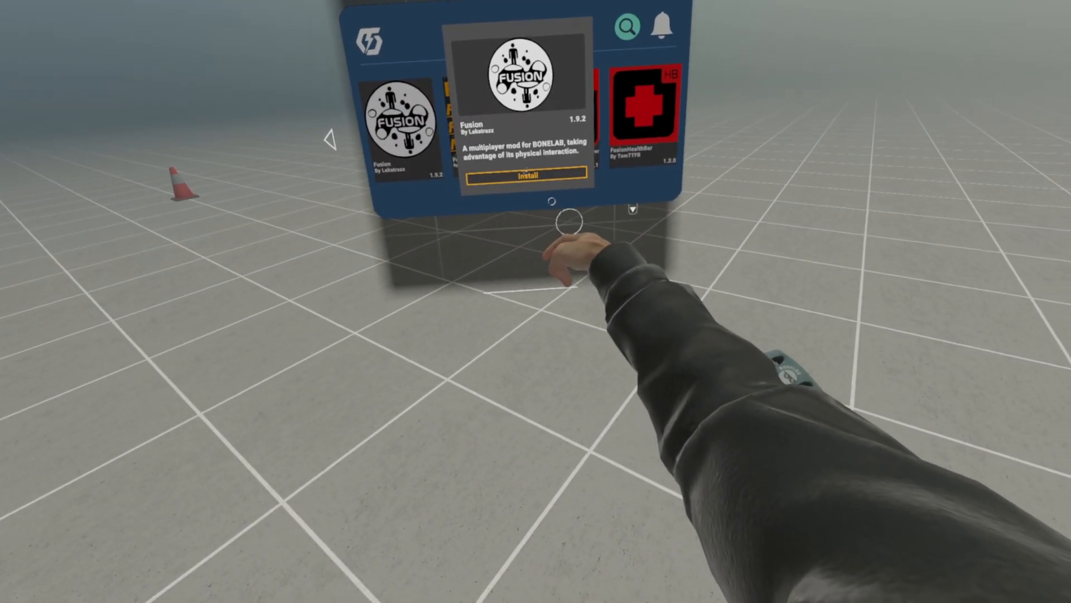
{"action": "left_click", "coordinate": [522, 175]}
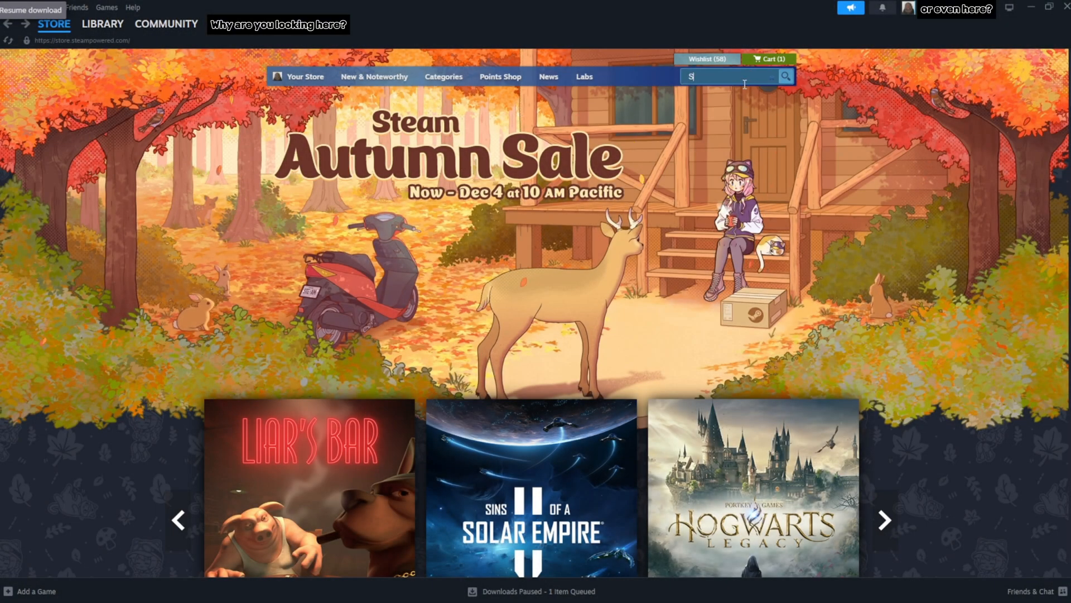
Find SteamVR in the store, see it is owned, and add the free game to the library.
{"action": "type", "text": "teamVR"}
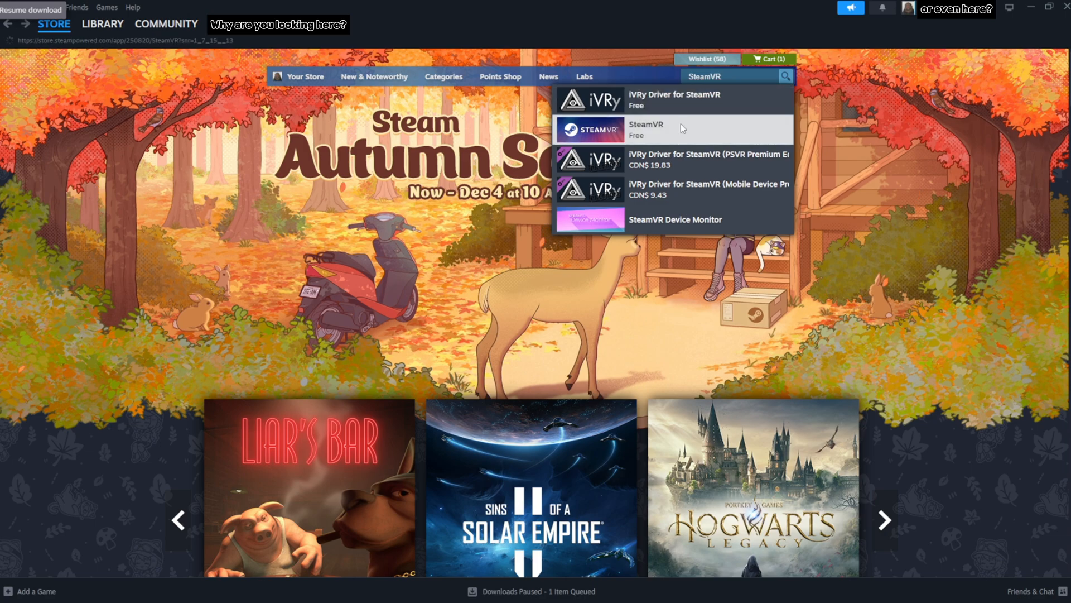
{"action": "left_click", "coordinate": [646, 130]}
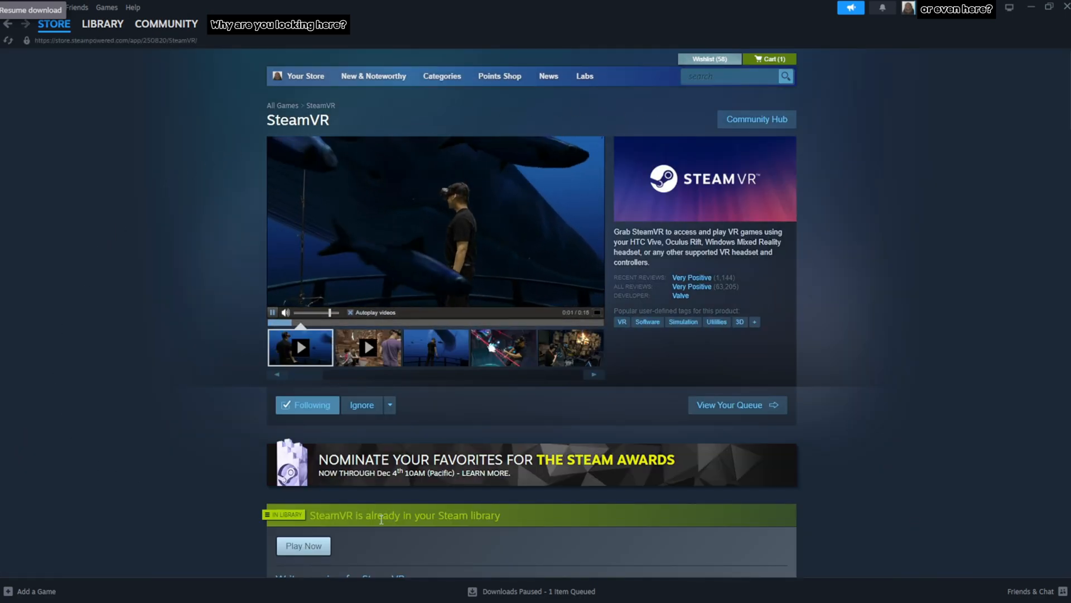
{"action": "scroll", "scroll_direction": "down", "scroll_amount": 3}
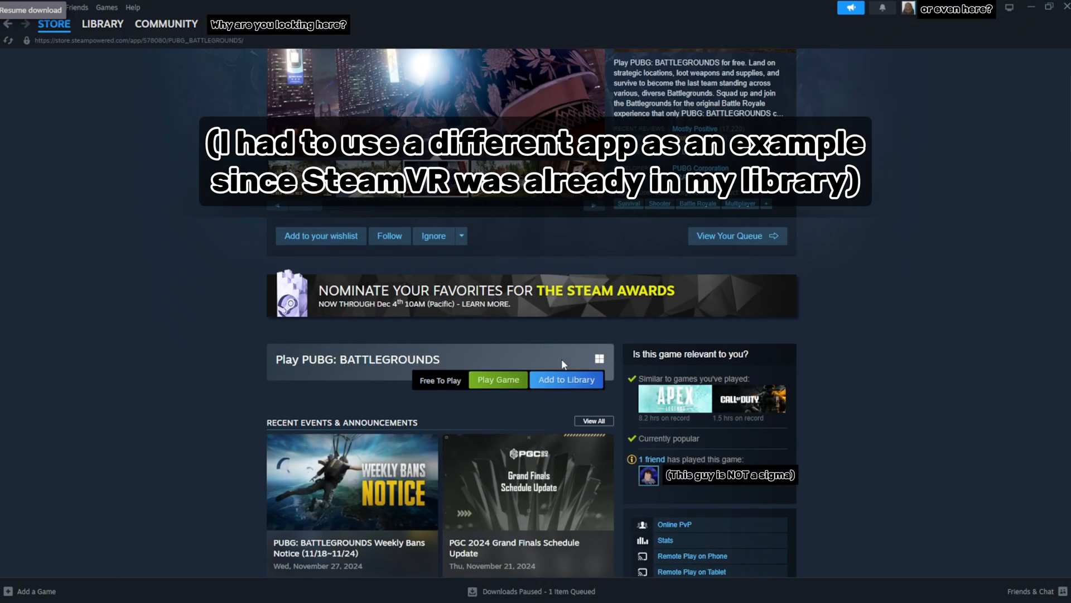
{"action": "left_click", "coordinate": [566, 380]}
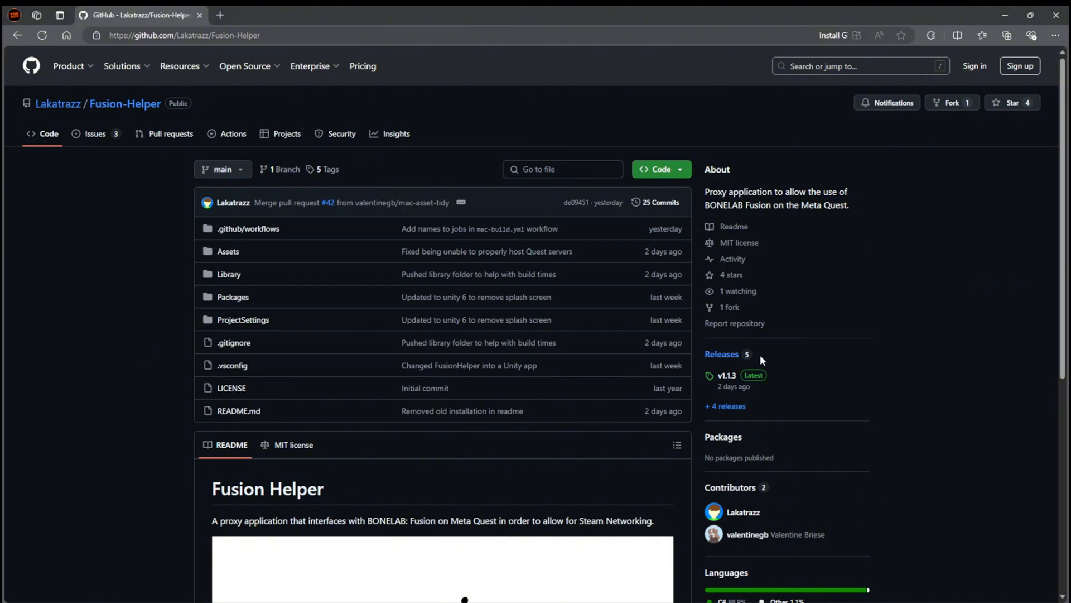
Open the latest Fusion Helper release with its Linux, Mac and Windows packages.
{"action": "left_click", "coordinate": [726, 374]}
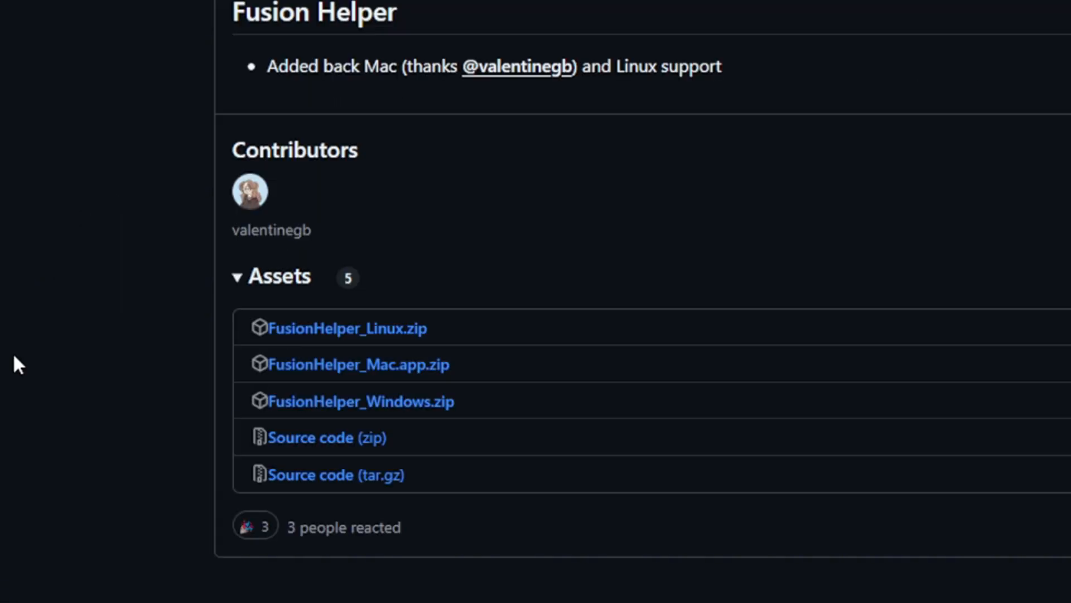
{"action": "mouse_move", "coordinate": [191, 448]}
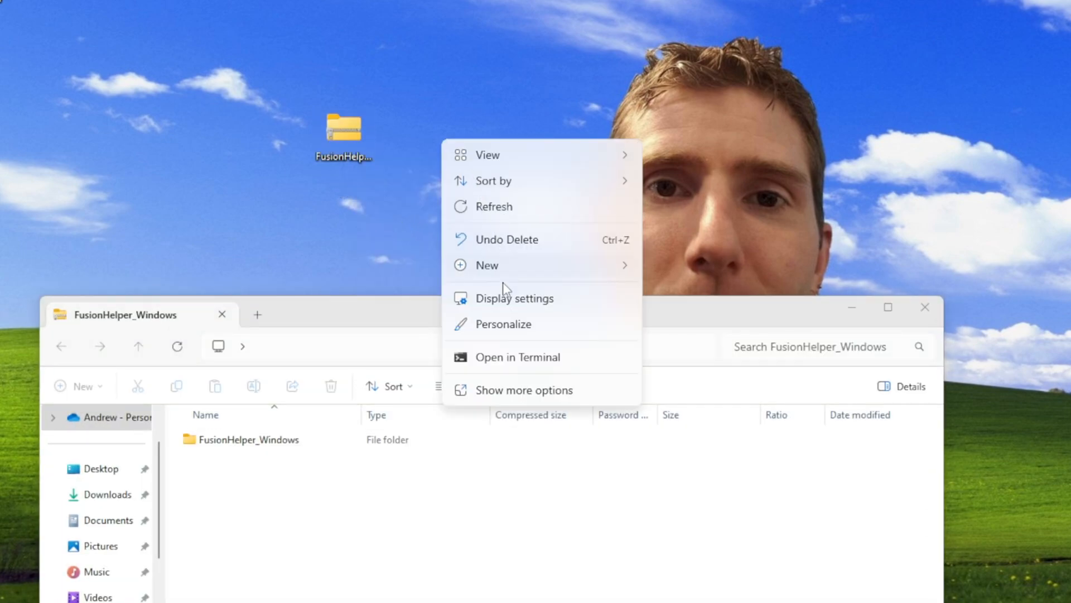
Create a Fusion Helper desktop folder and open FusionHelper_Windows inside the zip.
{"action": "left_click", "coordinate": [488, 266]}
{"action": "type", "text": "Fusion Helper"}
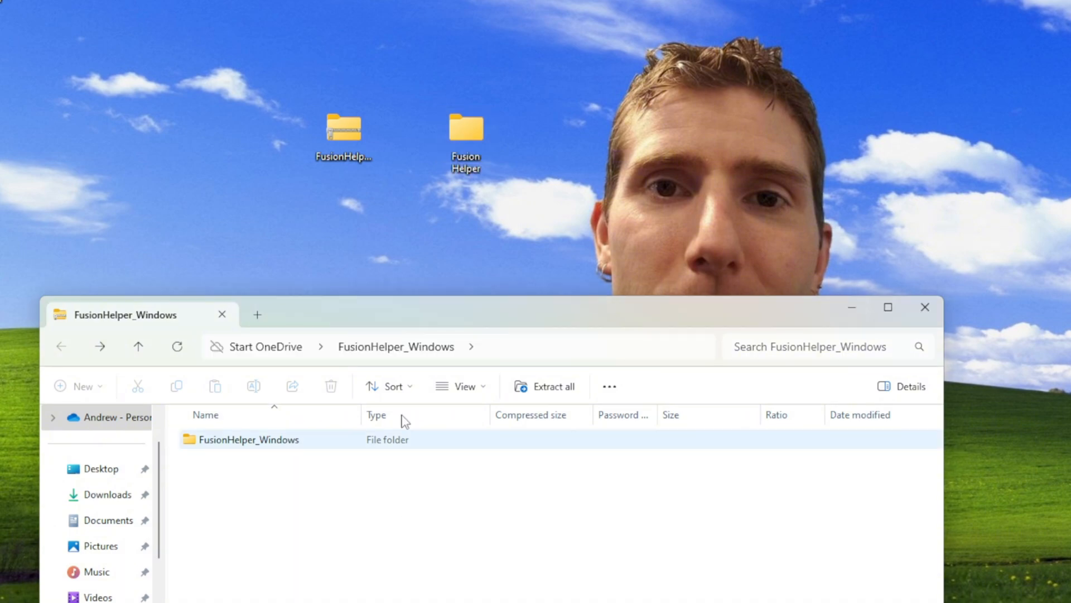
{"action": "left_click", "coordinate": [249, 440]}
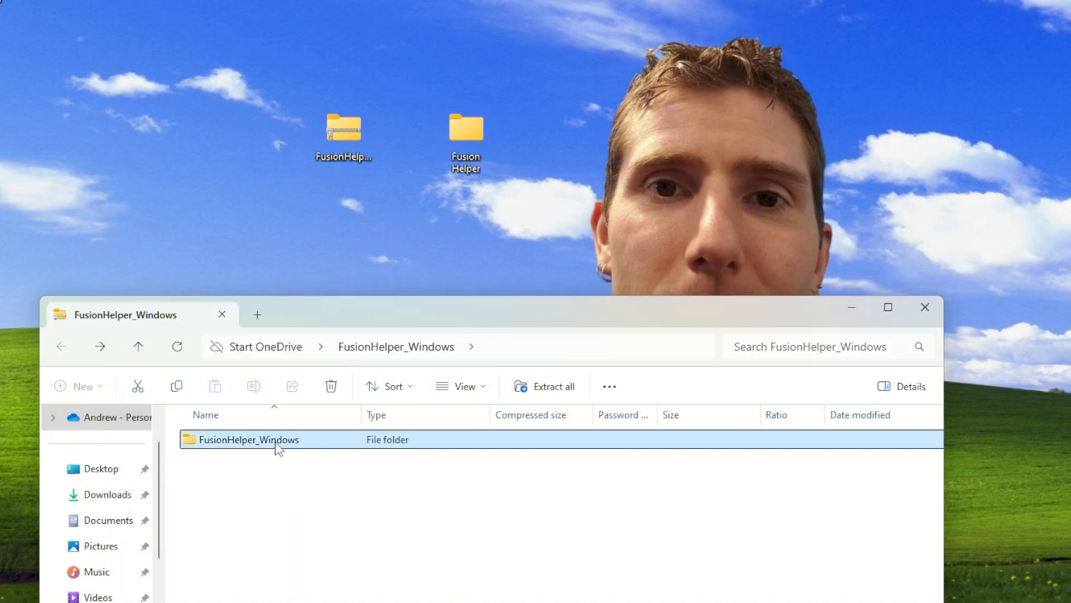
{"action": "double_click", "coordinate": [247, 440]}
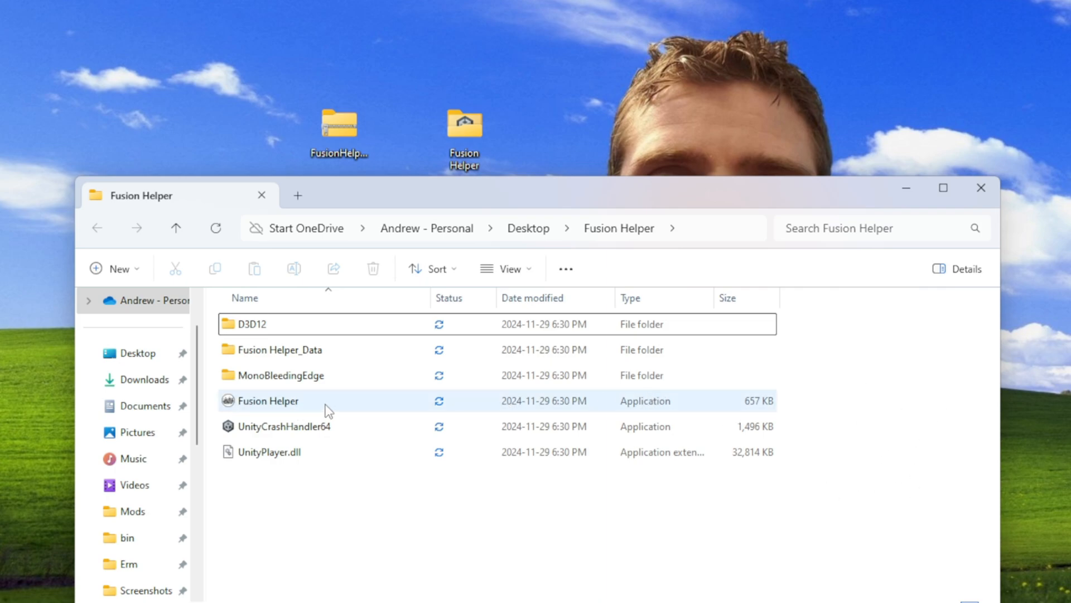
Launch the Fusion Helper application from the extracted folder.
{"action": "double_click", "coordinate": [267, 401]}
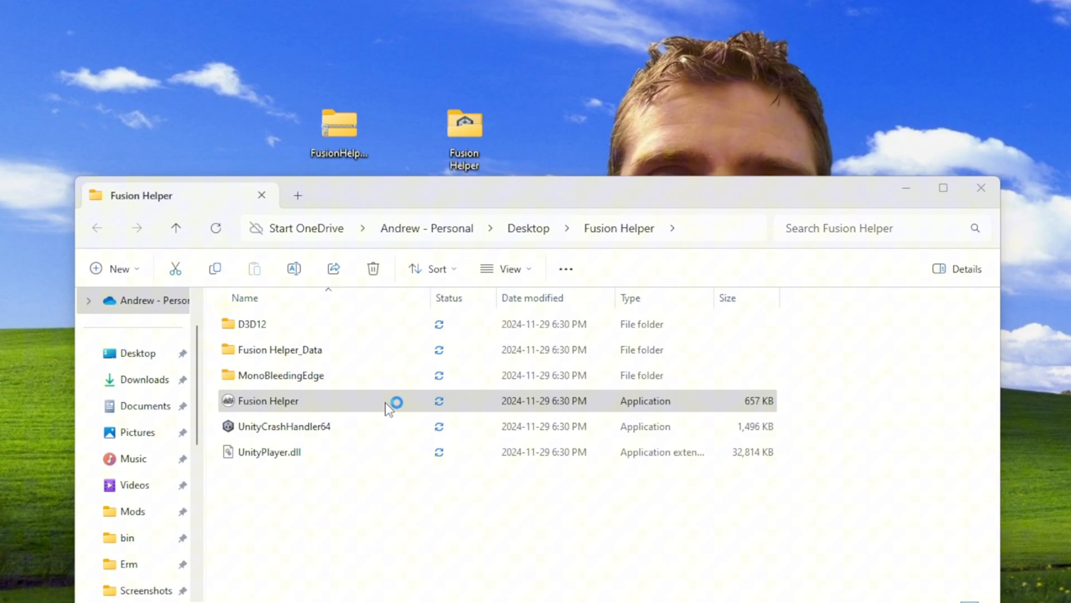
{"action": "double_click", "coordinate": [268, 400]}
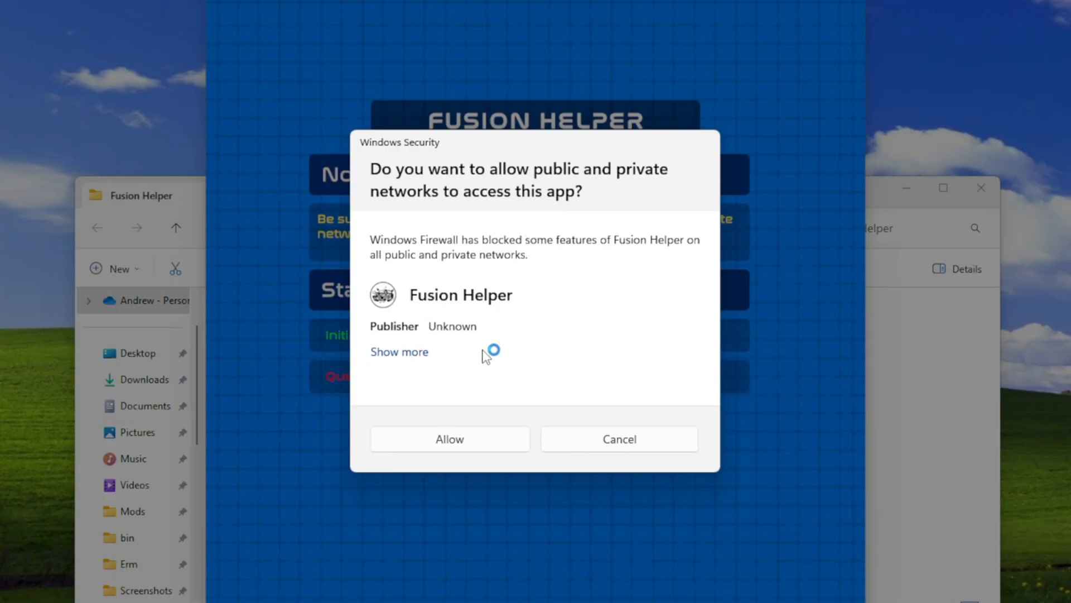
Allow Fusion Helper firewall access on both public and private networks.
{"action": "left_click", "coordinate": [400, 351]}
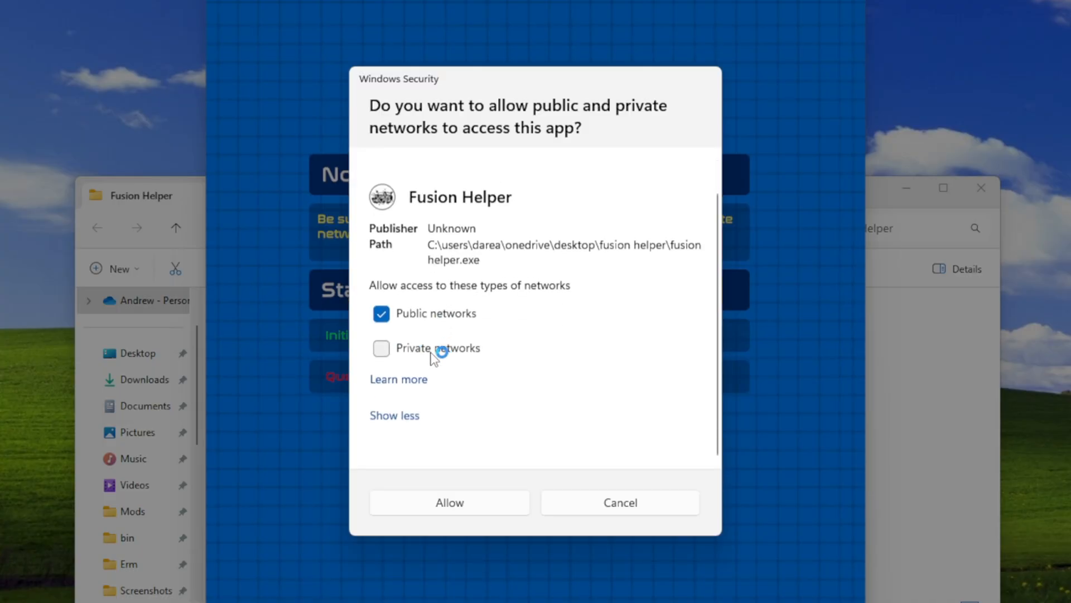
{"action": "left_click", "coordinate": [382, 348]}
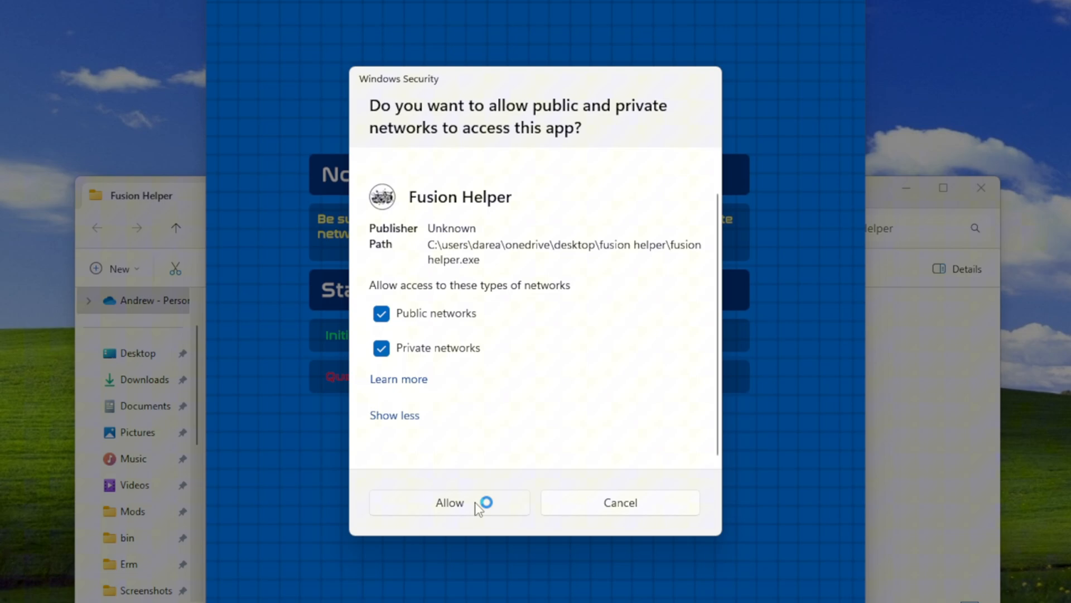
{"action": "left_click", "coordinate": [450, 502]}
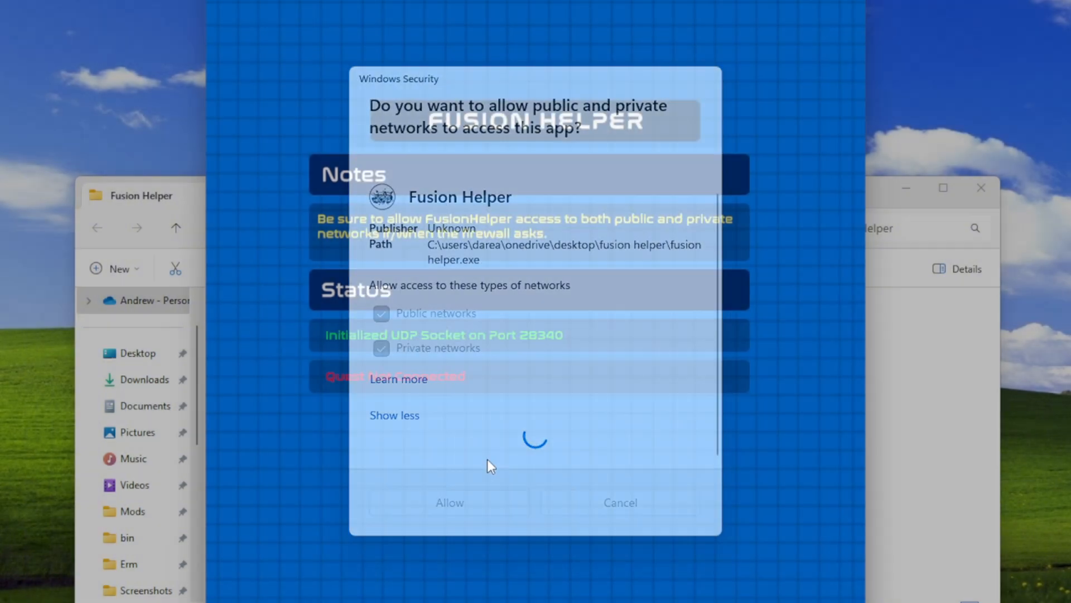
{"action": "left_click", "coordinate": [449, 502]}
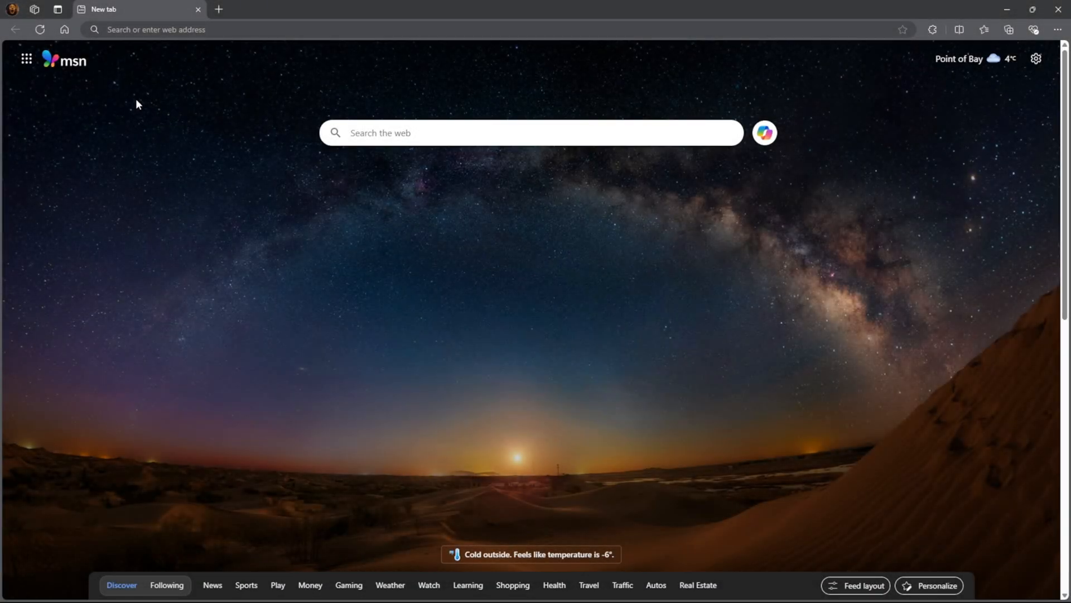
Download the .NET 9.0 Runtime Windows x64 installer from dotnet.microsoft.com.
{"action": "type", "text": "https://dotnet.microsoft.com/en-us/download/visual-studio-sdks"}
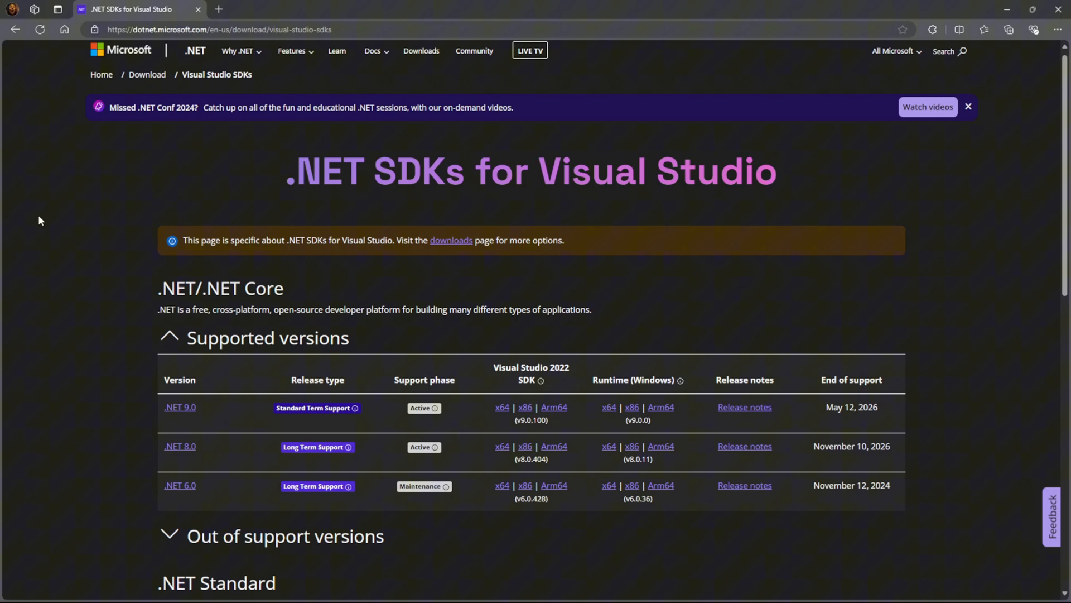
{"action": "scroll", "scroll_direction": "down", "scroll_amount": 3}
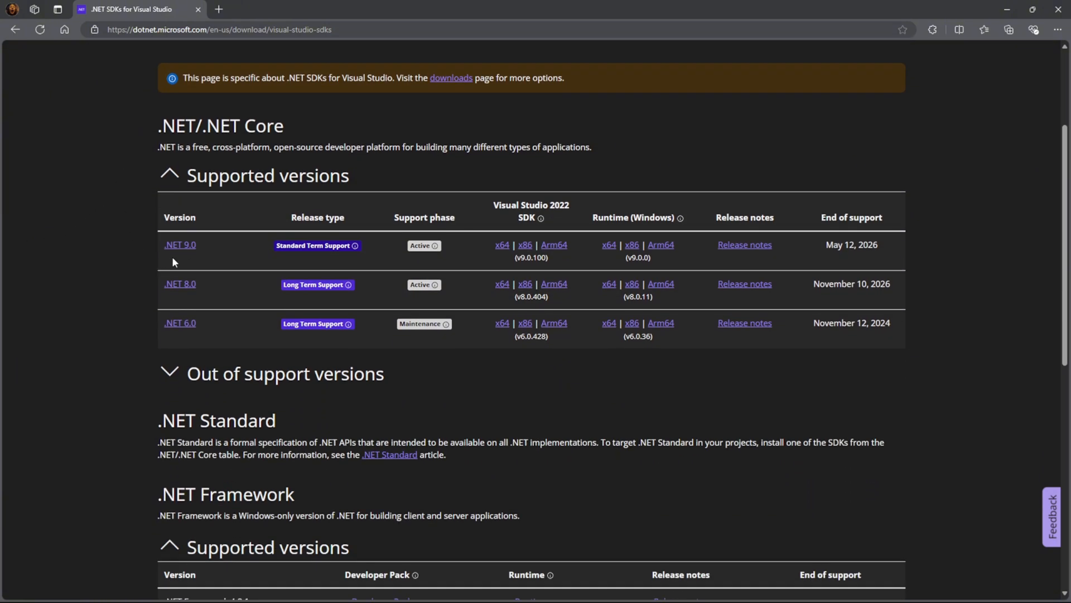
{"action": "mouse_move", "coordinate": [629, 234]}
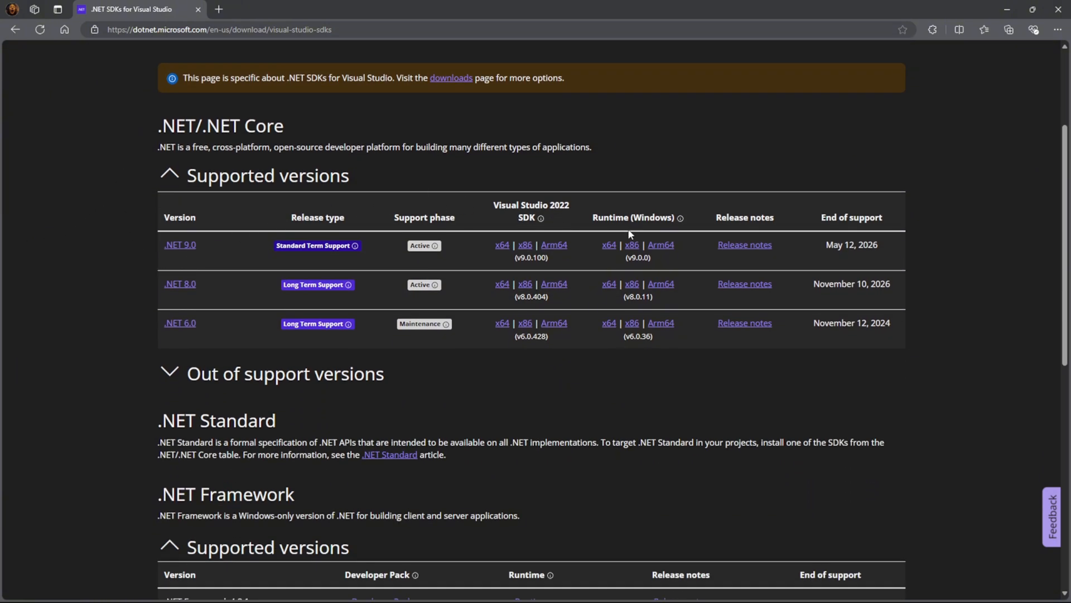
{"action": "mouse_move", "coordinate": [591, 257]}
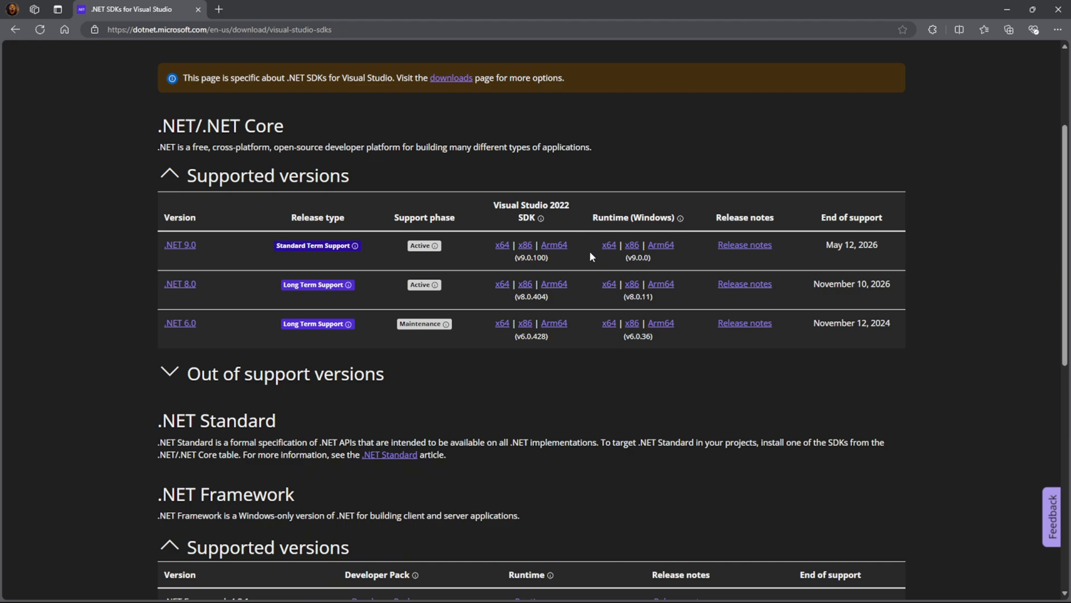
{"action": "left_click", "coordinate": [607, 245]}
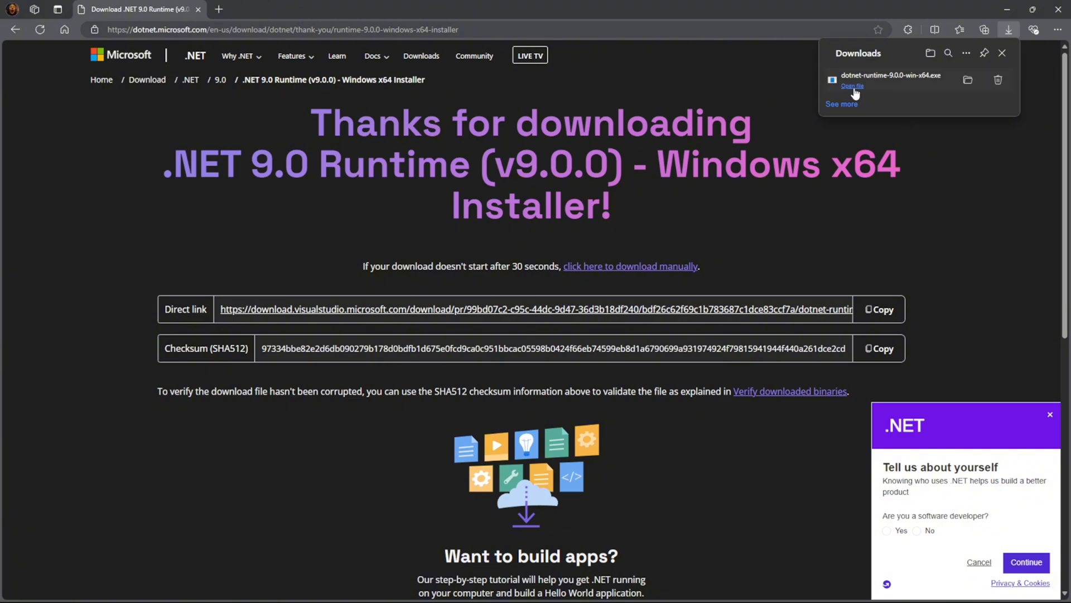
Run the downloaded installer and install the .NET 9.0 x64 runtime.
{"action": "left_click", "coordinate": [851, 86]}
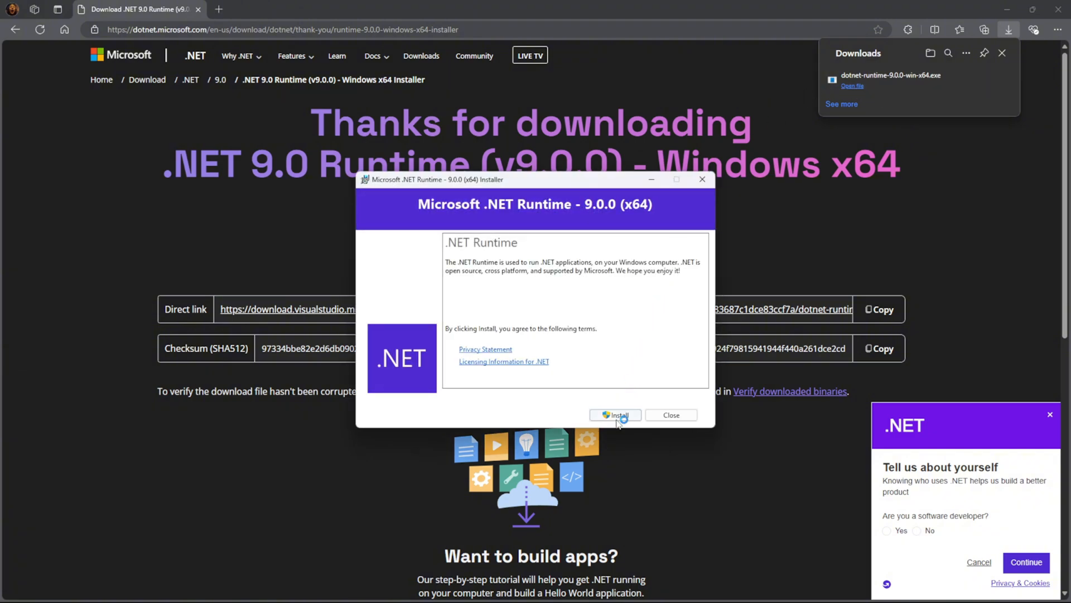
{"action": "left_click", "coordinate": [614, 415]}
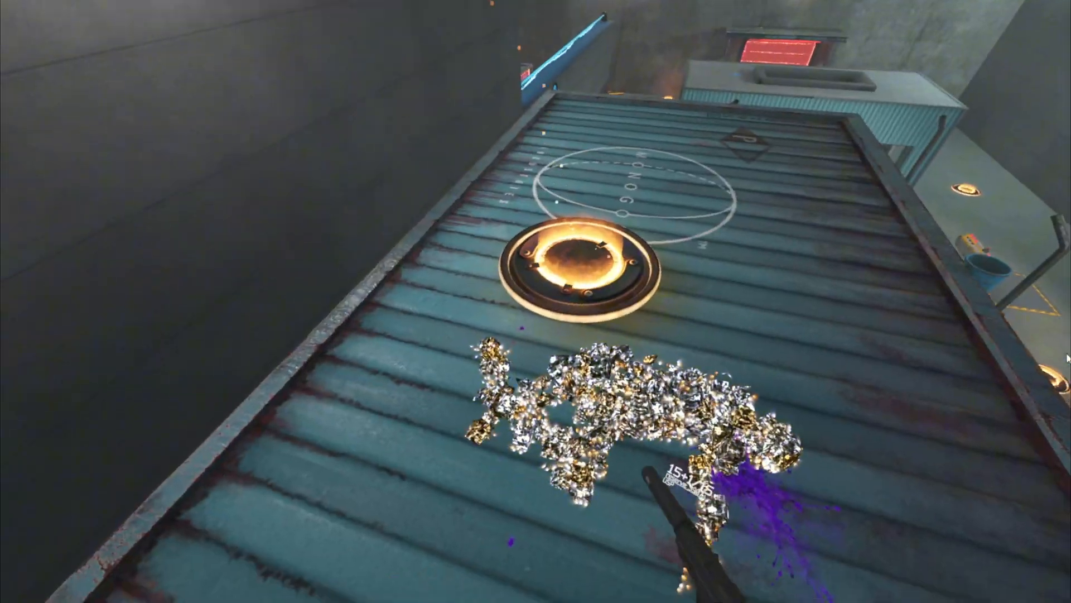
{"action": "mouse_move", "coordinate": [536, 301]}
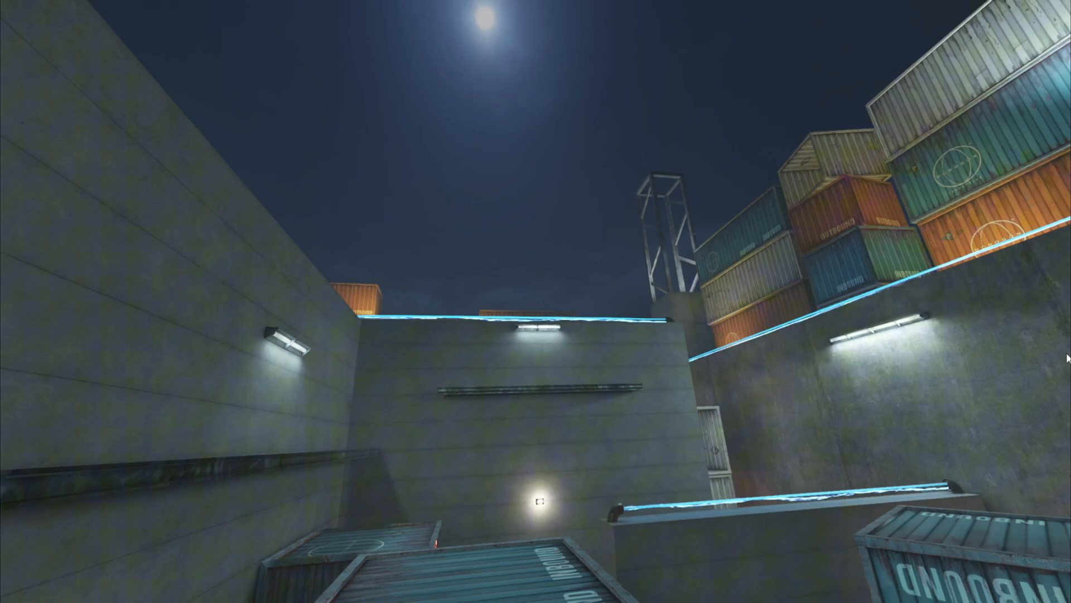
{"action": "mouse_move", "coordinate": [535, 301]}
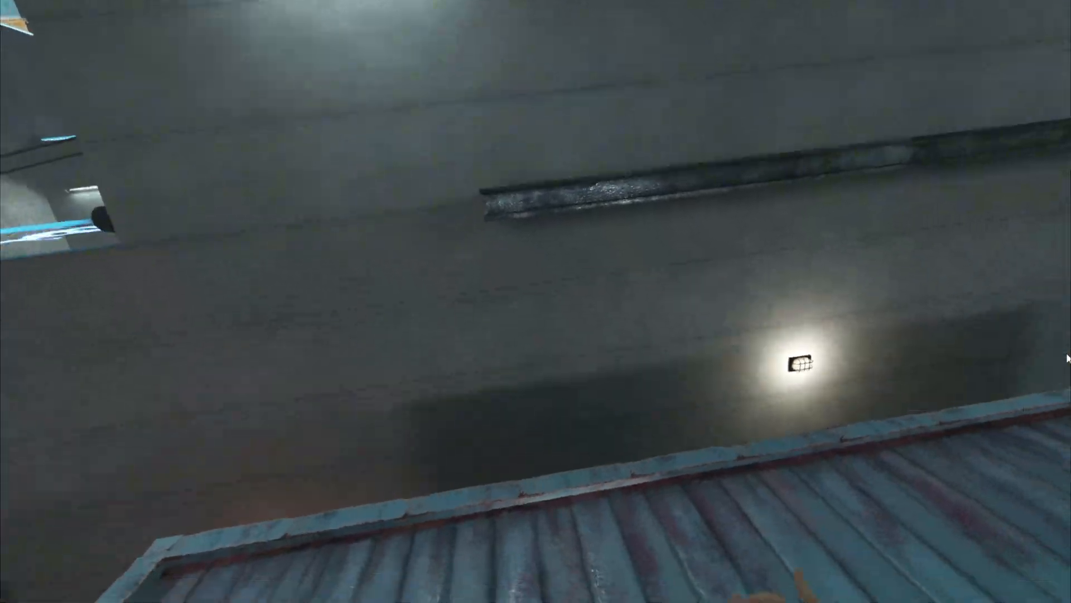